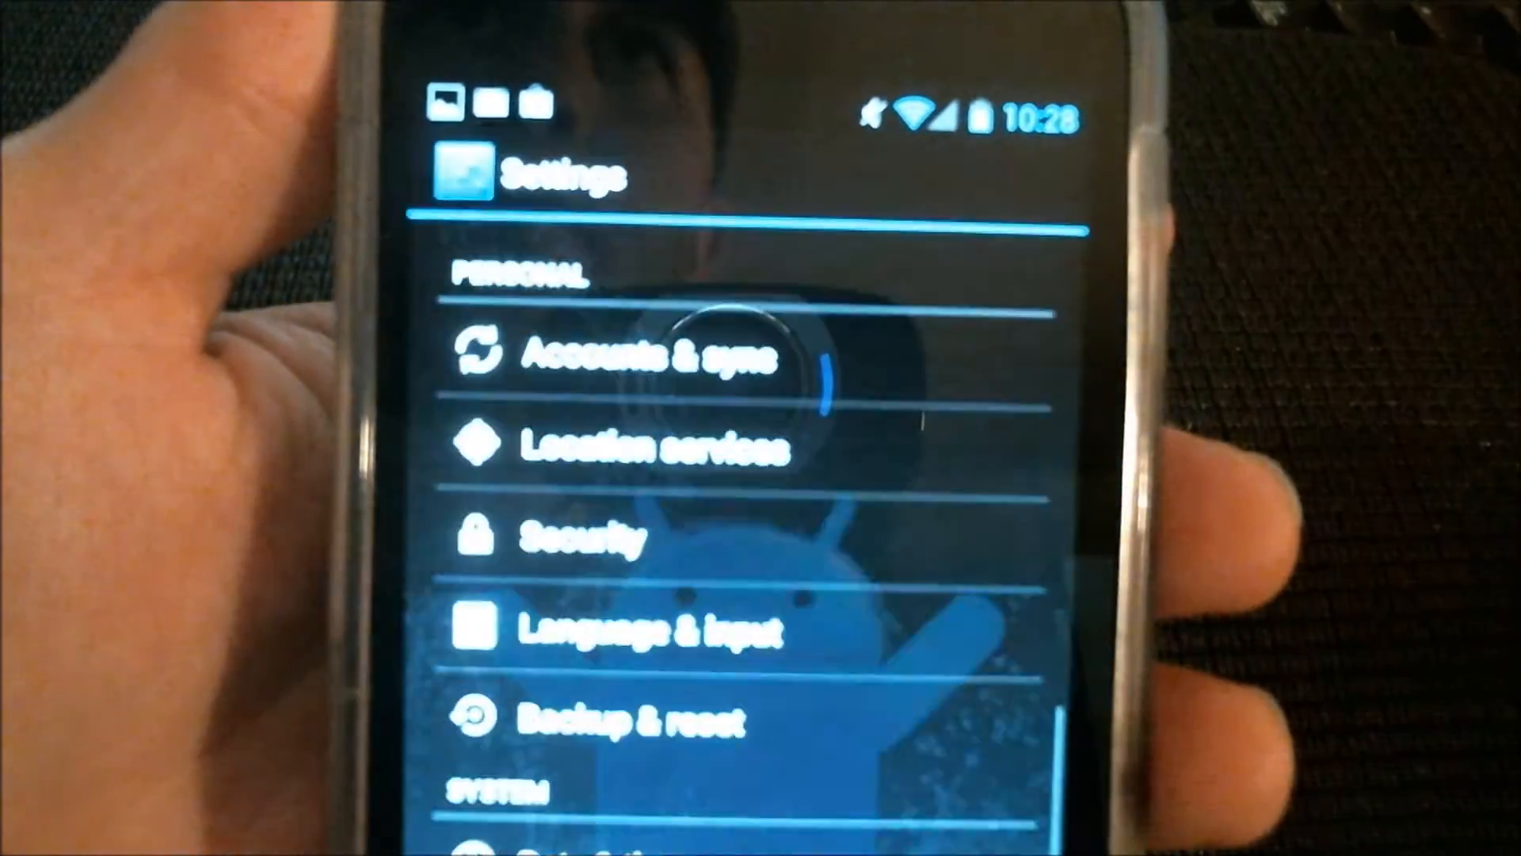
scroll("up", 3)
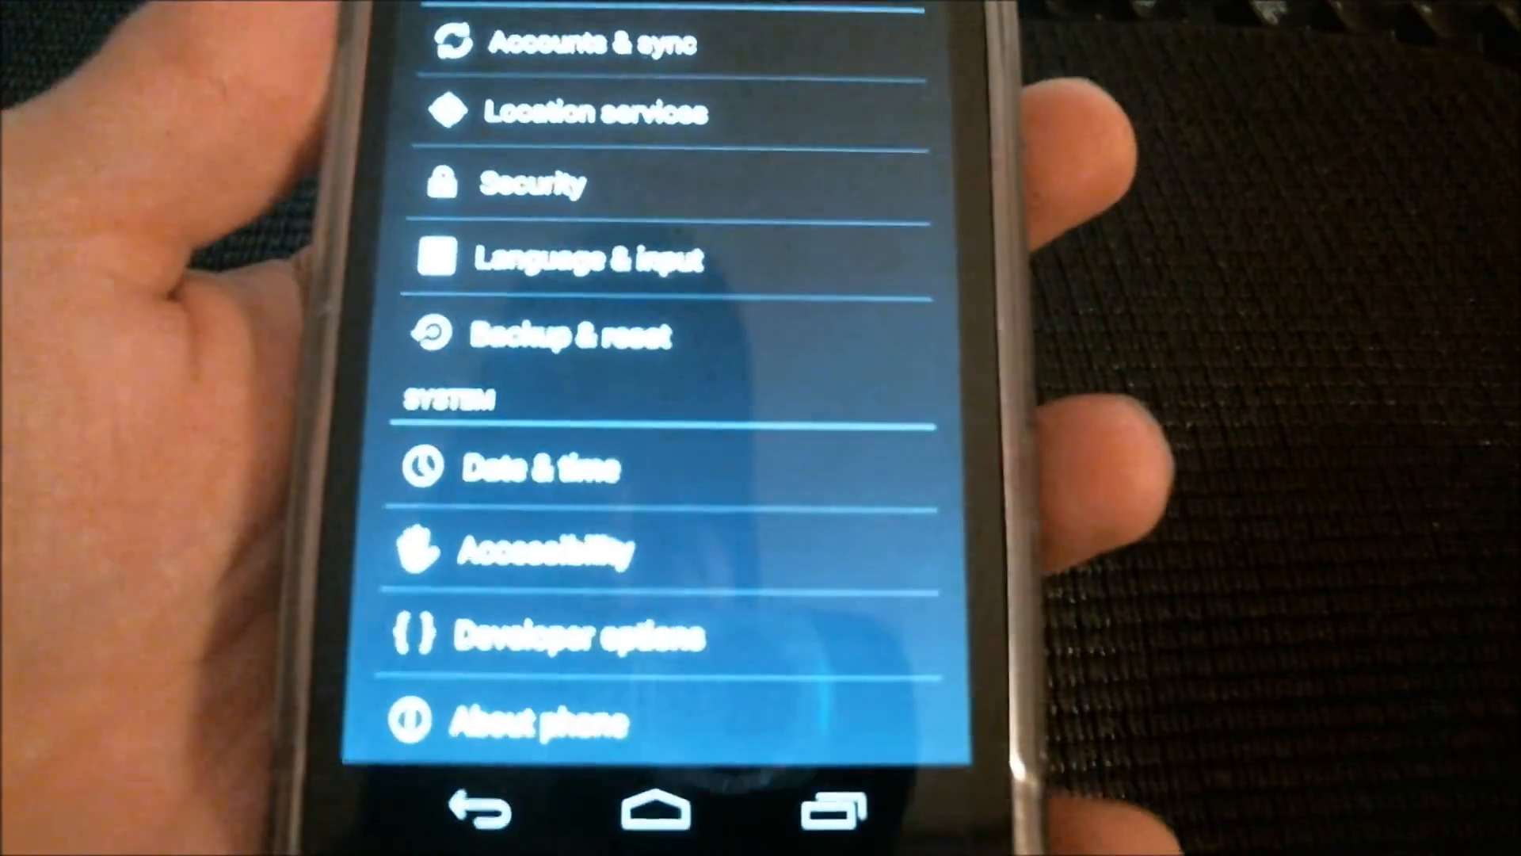